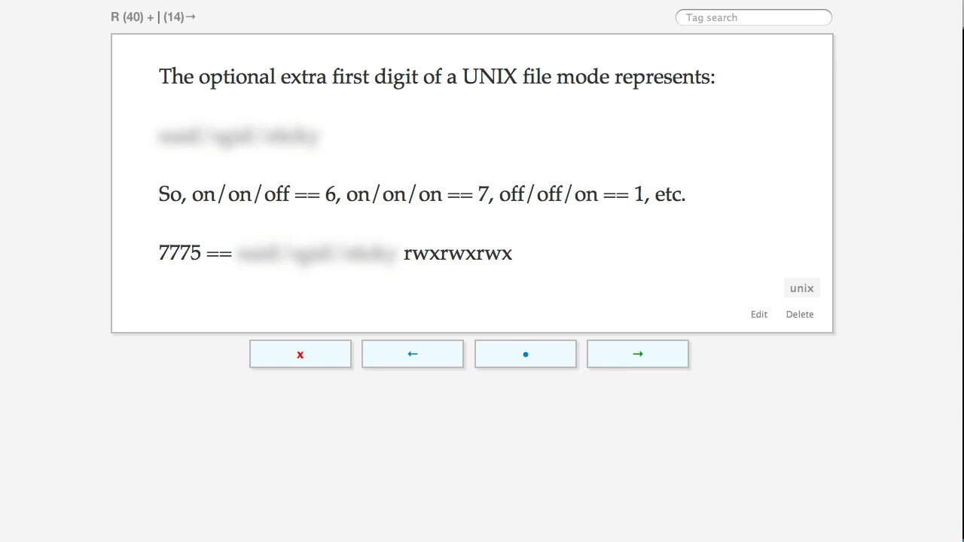
mouse_move(772, 207)
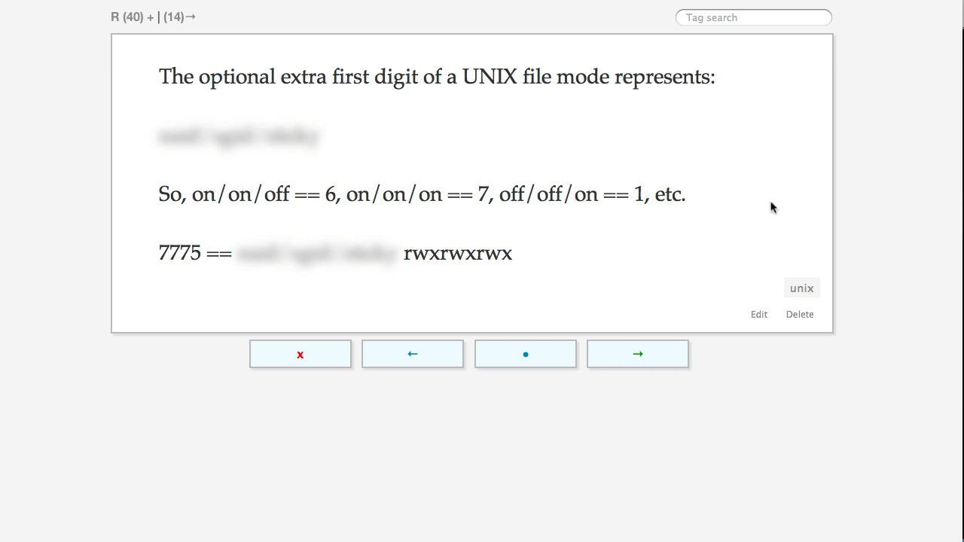
mouse_move(644, 187)
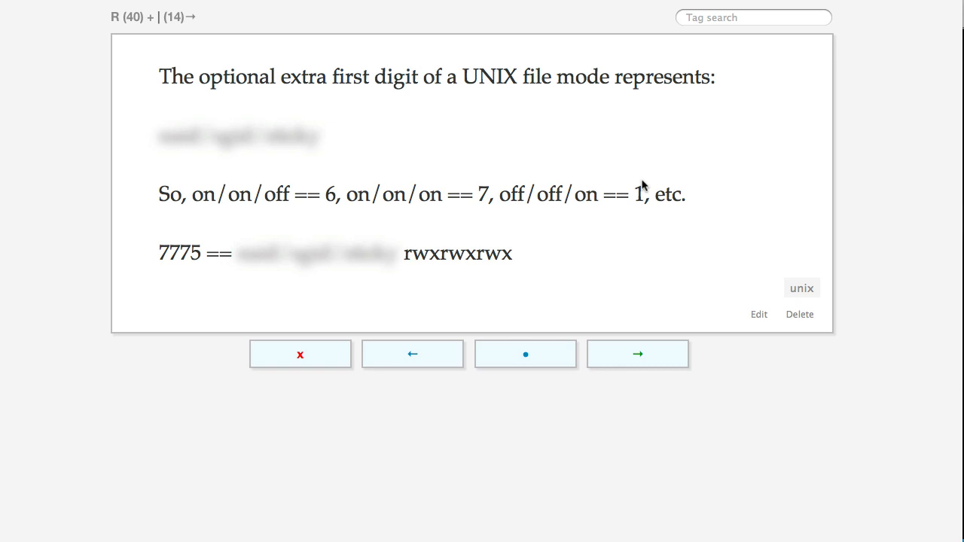
mouse_move(587, 196)
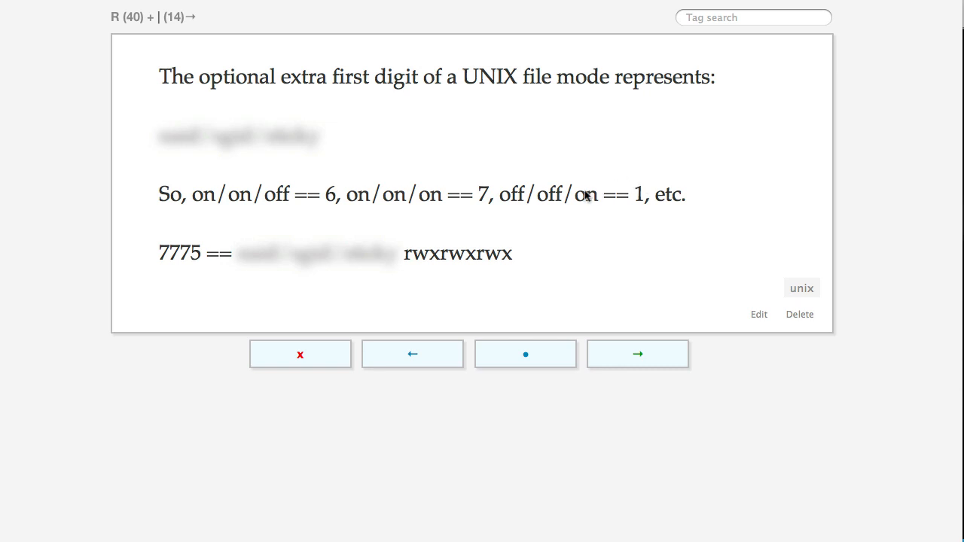
mouse_move(554, 146)
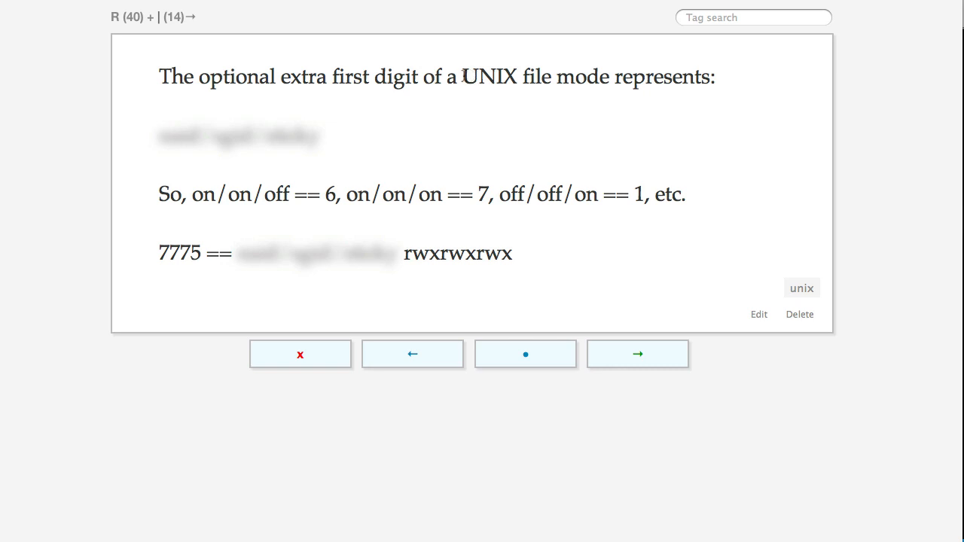
mouse_move(482, 137)
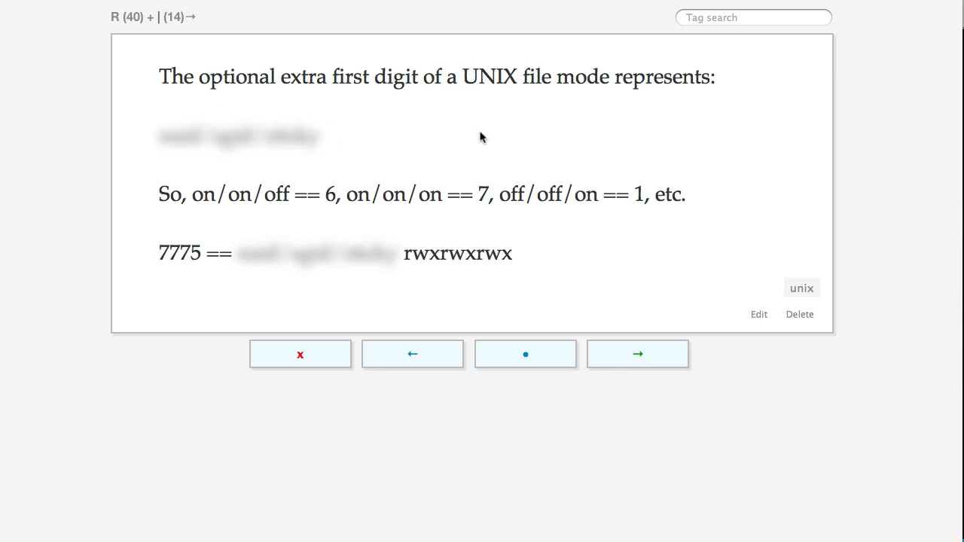
mouse_move(296, 175)
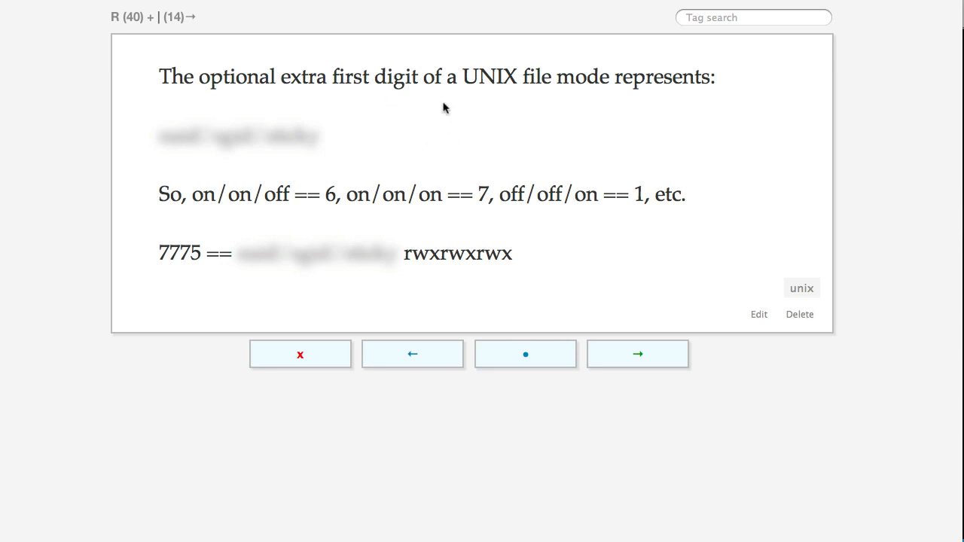
mouse_move(535, 112)
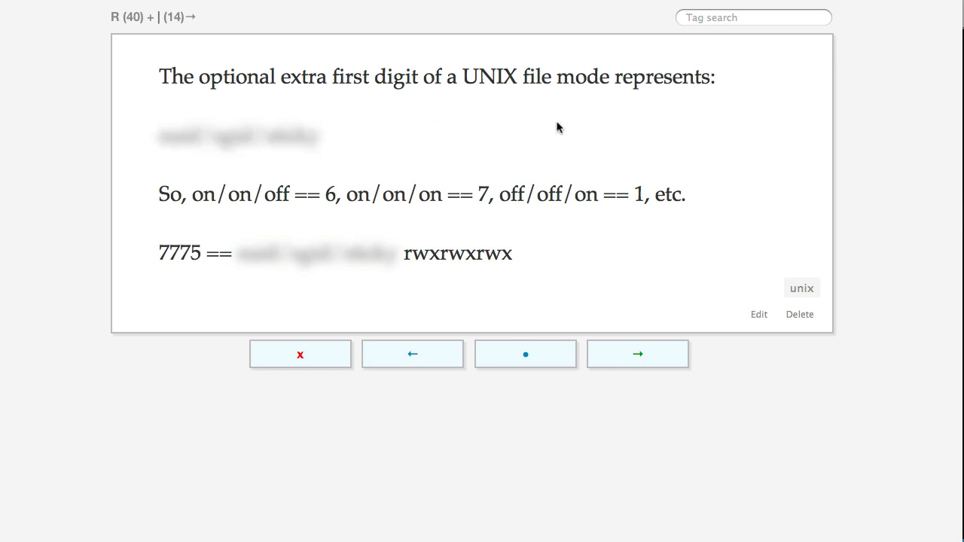
mouse_move(415, 344)
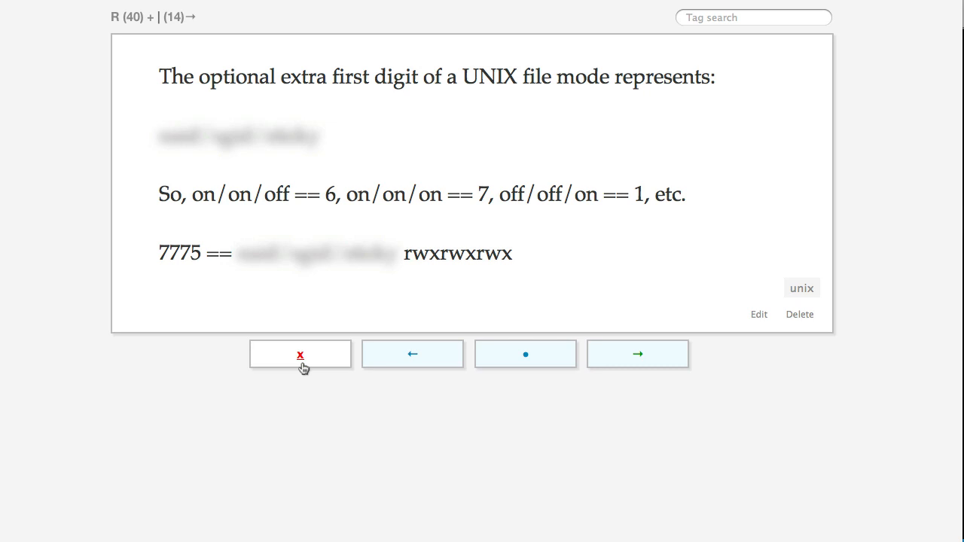
mouse_move(638, 354)
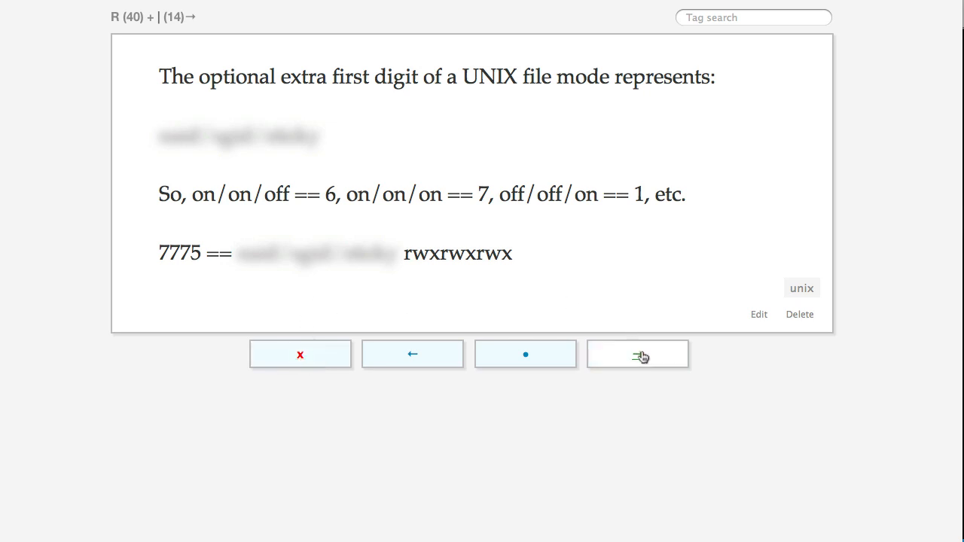
Advance past the file mode, shell-variable and basename/dirname cards to the thetime=$(date) card.
left_click(637, 354)
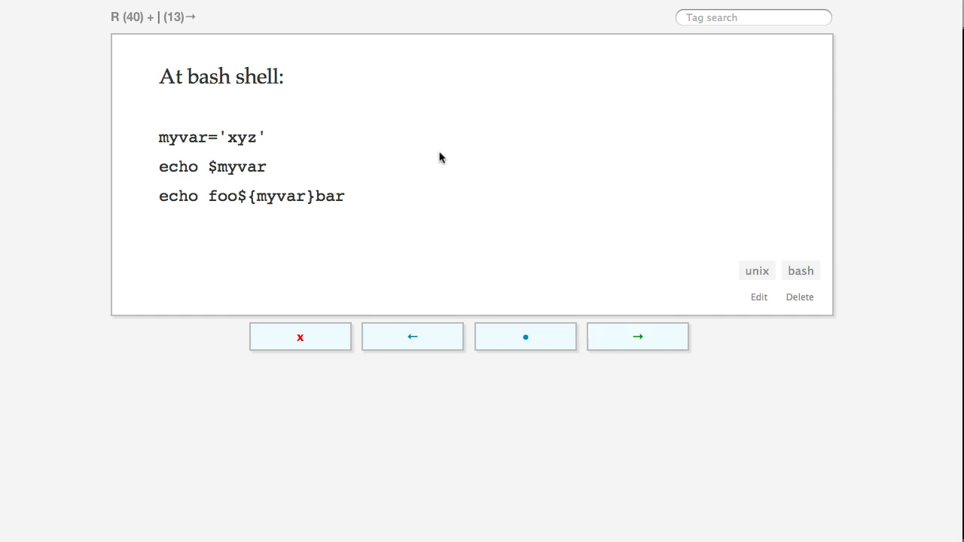
mouse_move(358, 134)
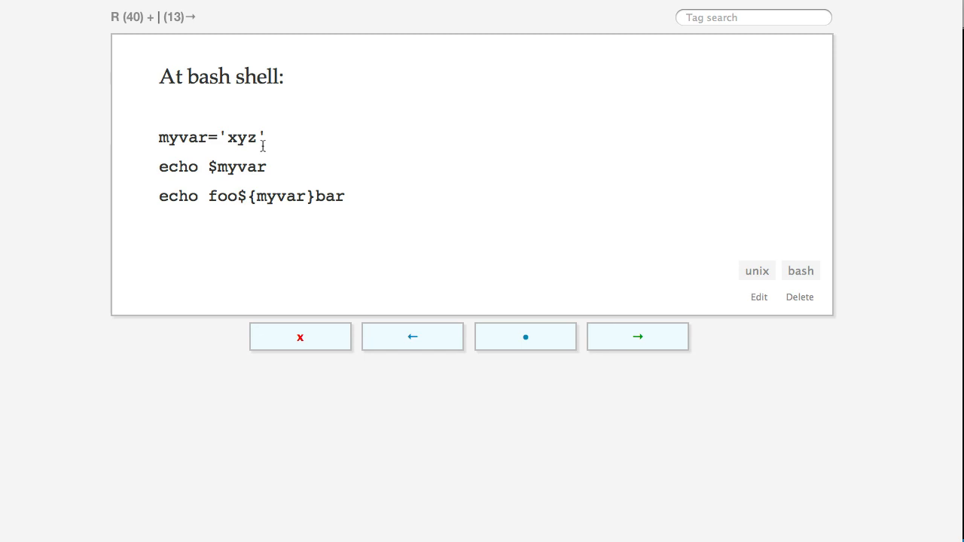
mouse_move(271, 94)
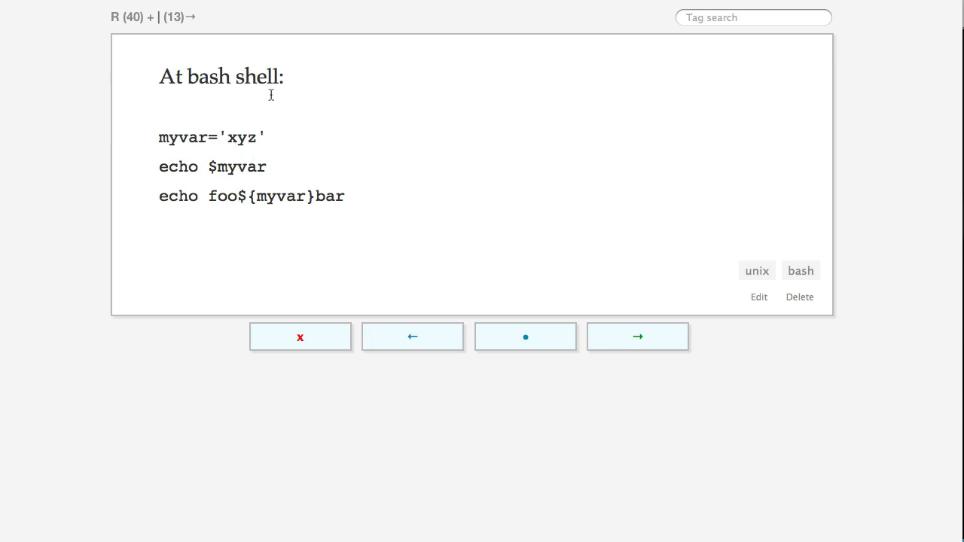
mouse_move(163, 143)
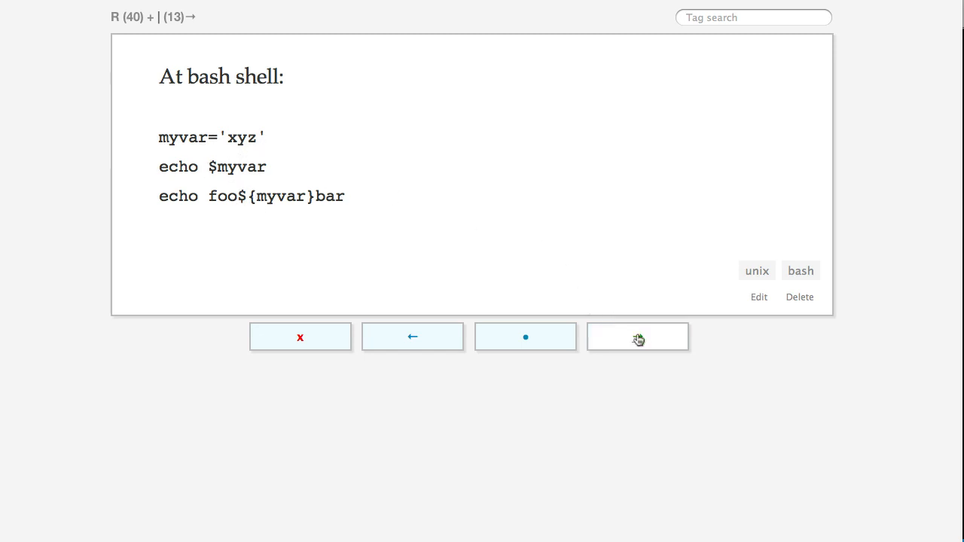
left_click(637, 337)
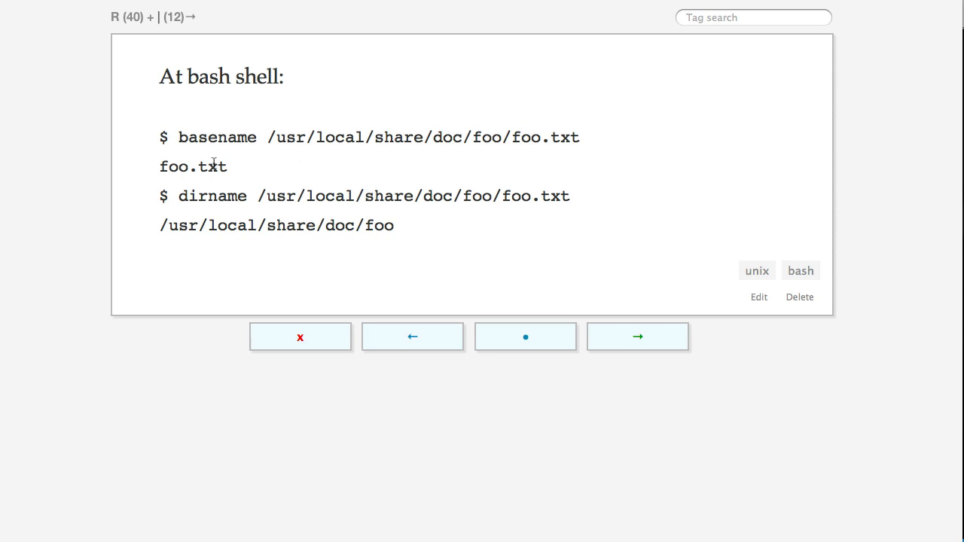
mouse_move(557, 295)
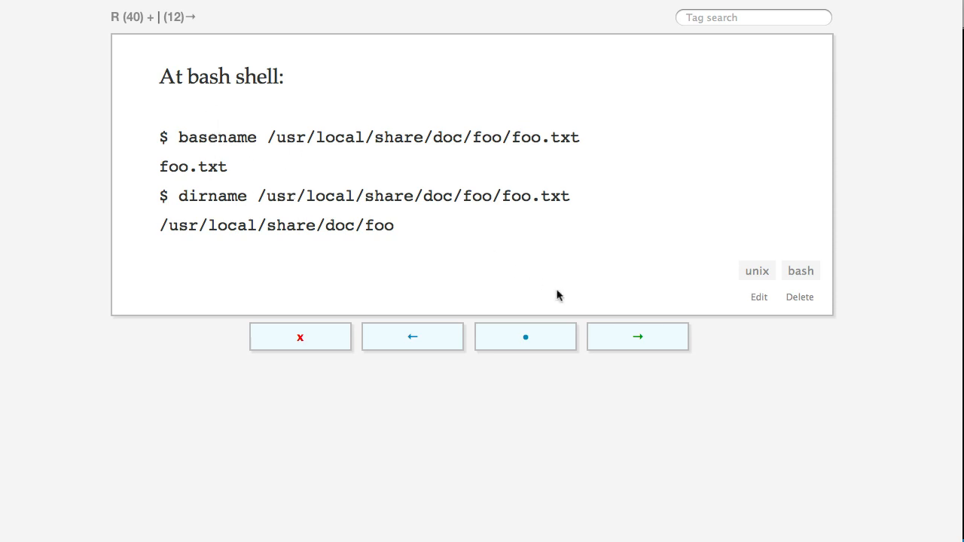
left_click(637, 336)
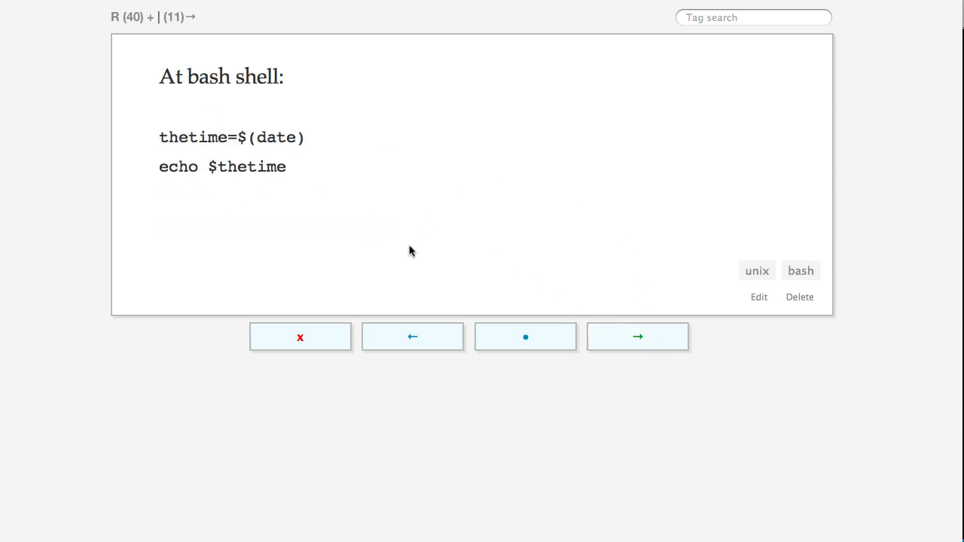
mouse_move(638, 342)
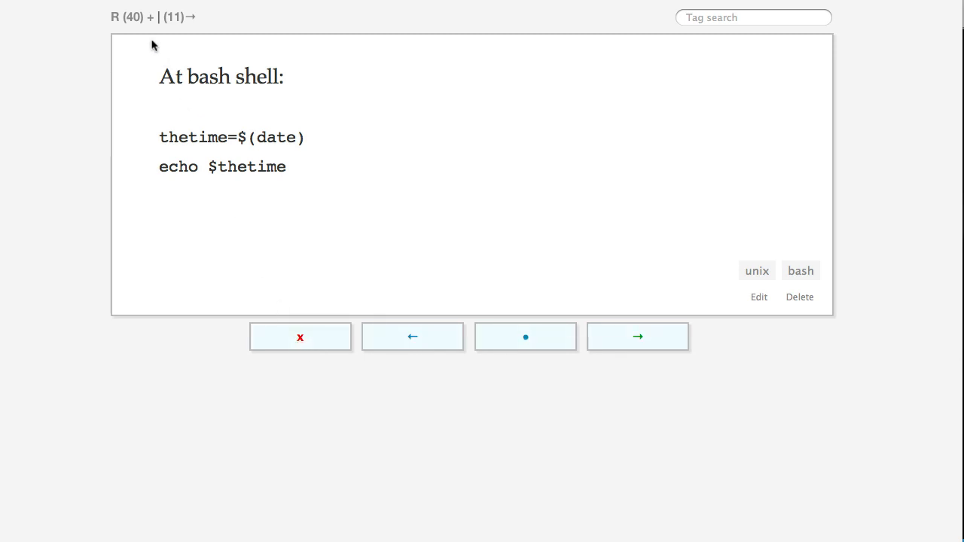
Open the command-substitution card's edit form and its content field, leaving the content unchanged.
left_click(759, 297)
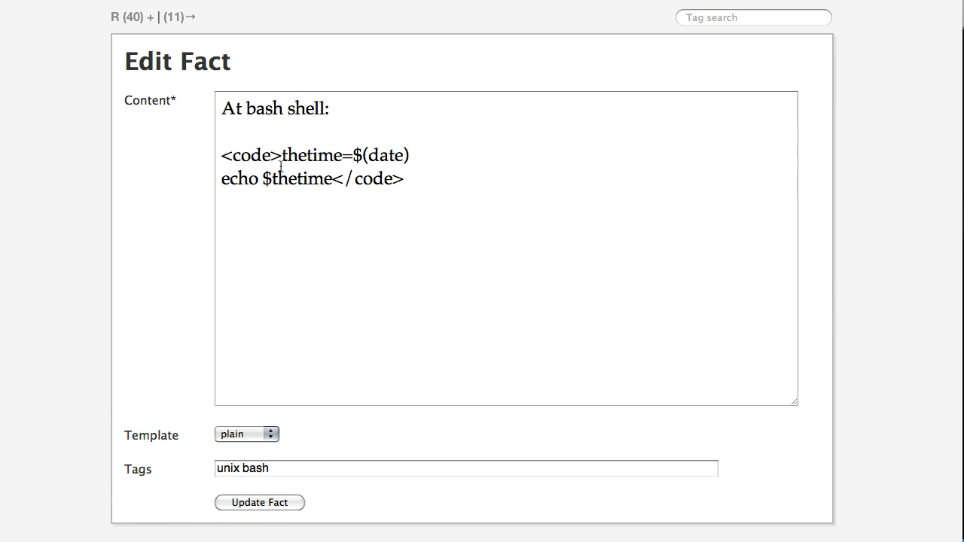
left_click(259, 502)
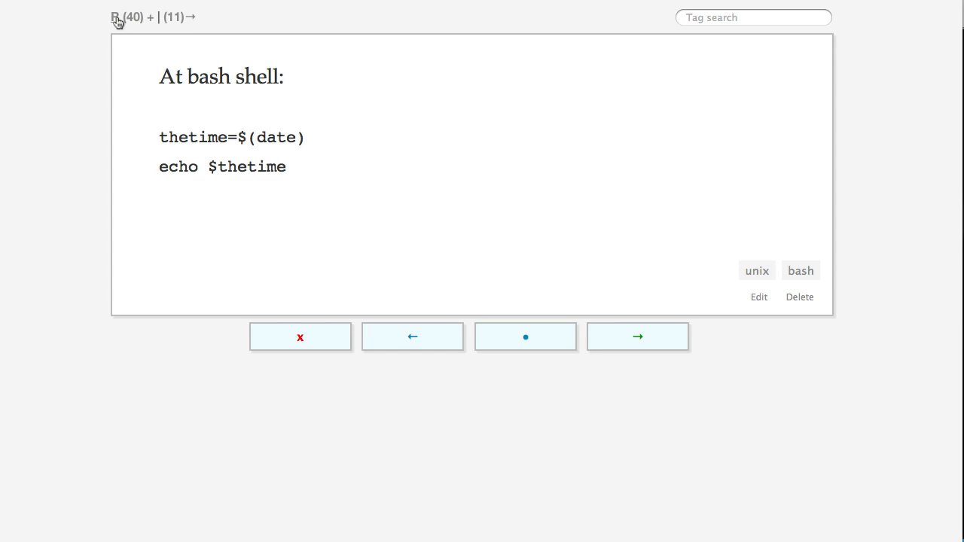
mouse_move(117, 22)
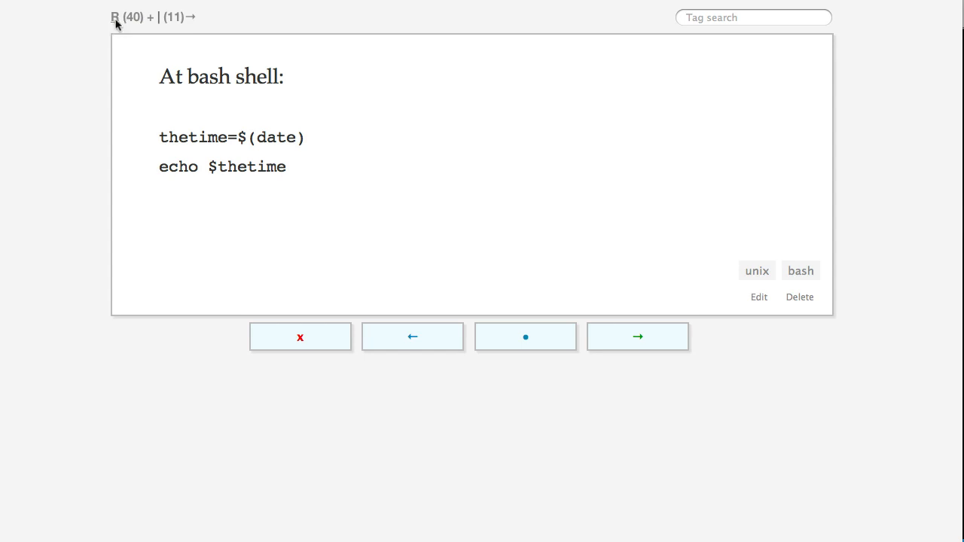
Cycle through random cards past the Gordon Bell quote and hard-links card to the O(n log n) question.
left_click(637, 337)
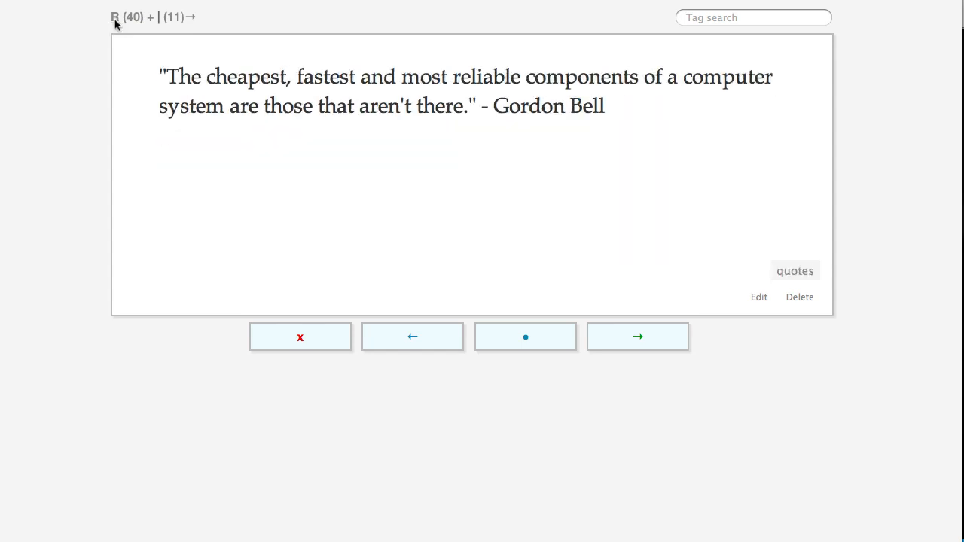
left_click(637, 337)
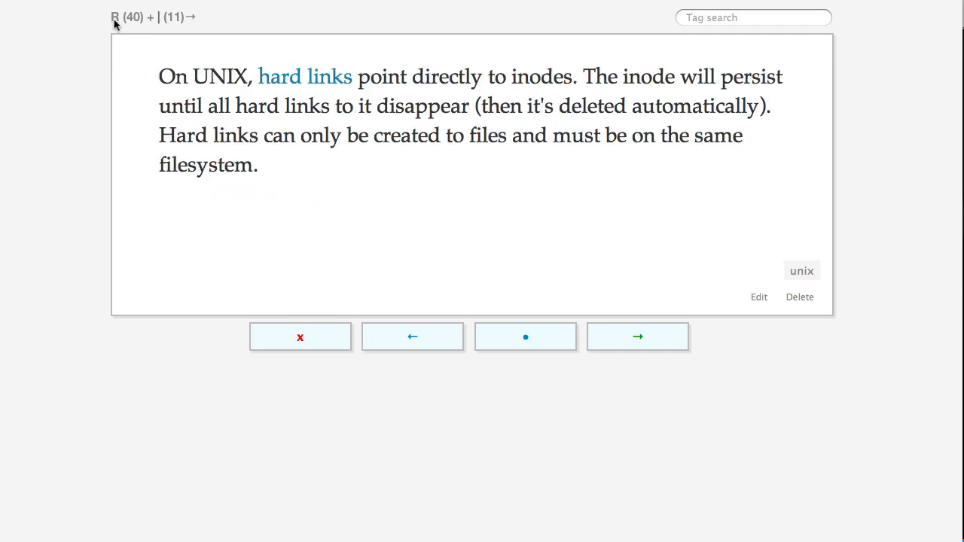
left_click(638, 336)
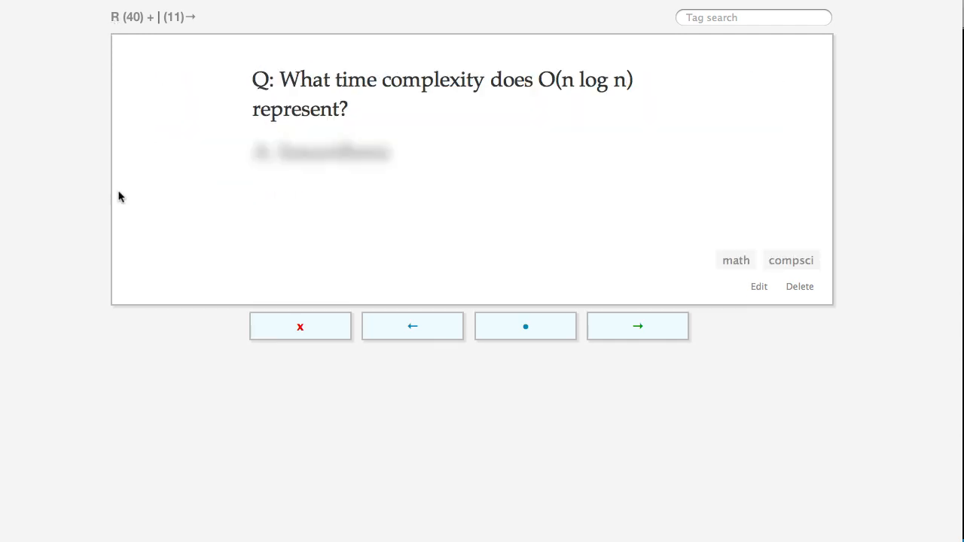
mouse_move(431, 99)
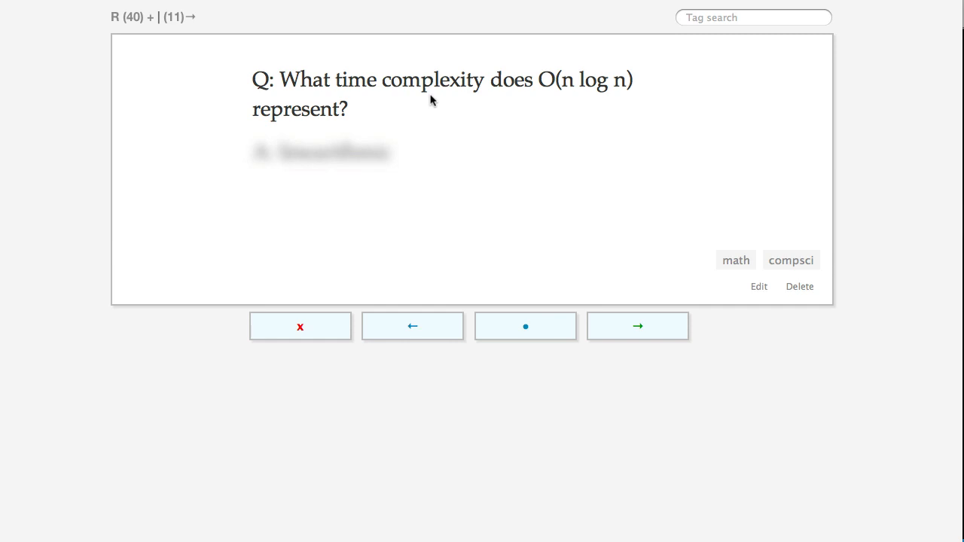
mouse_move(609, 108)
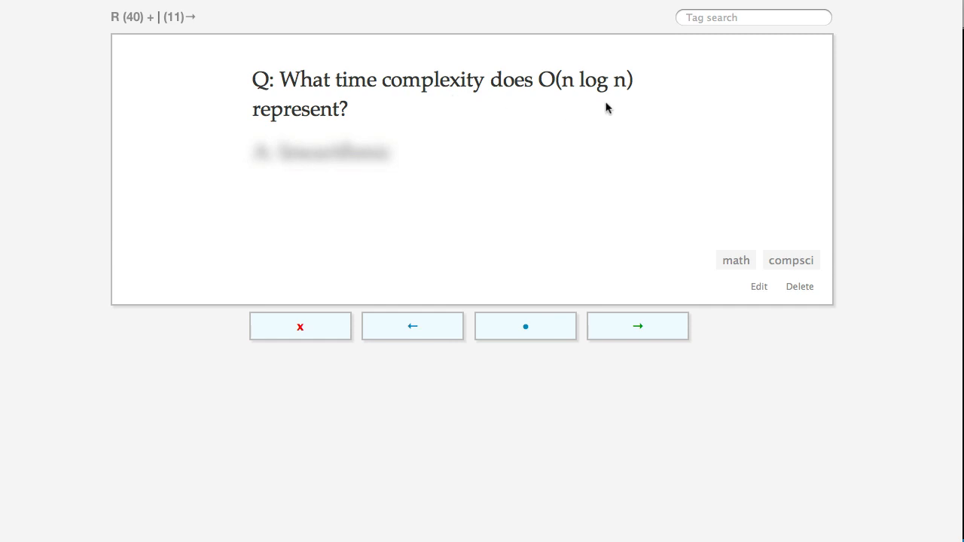
mouse_move(616, 146)
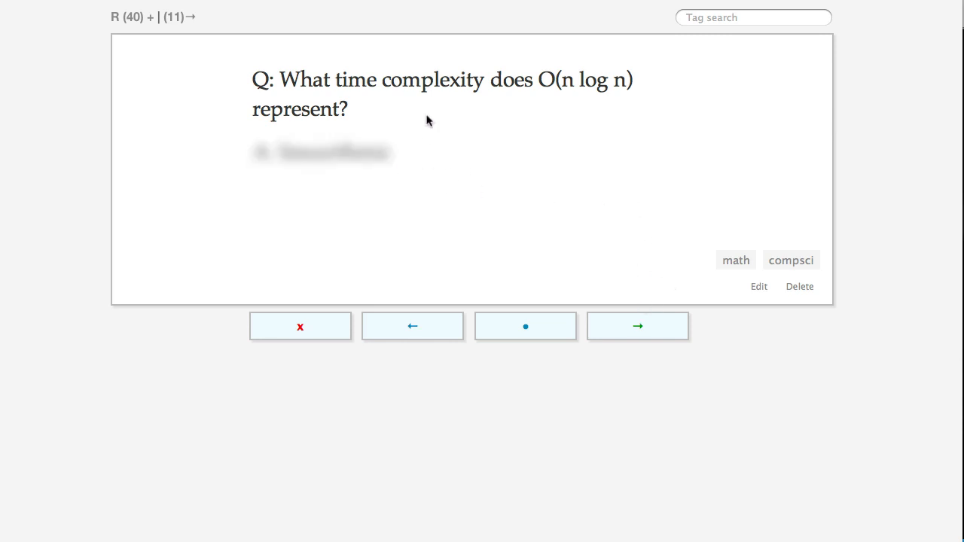
mouse_move(608, 95)
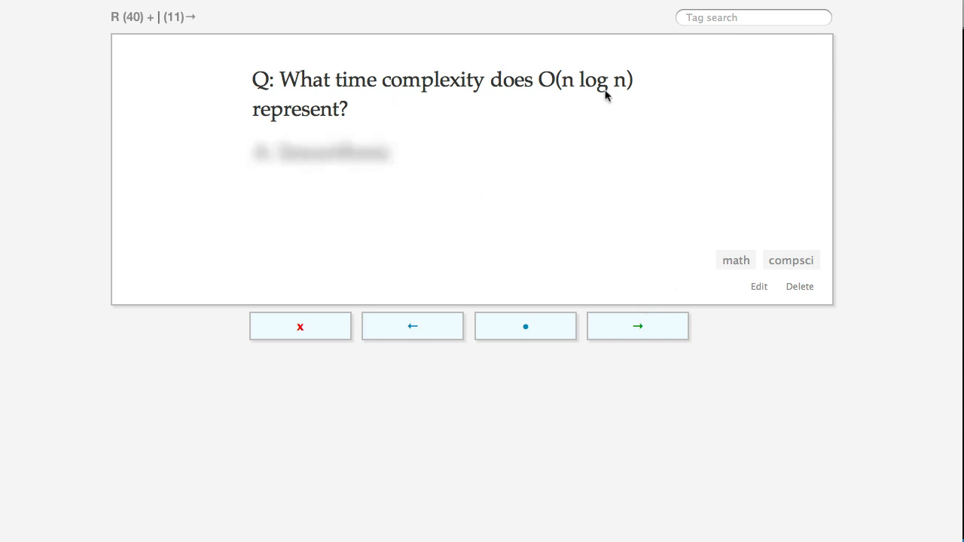
mouse_move(472, 157)
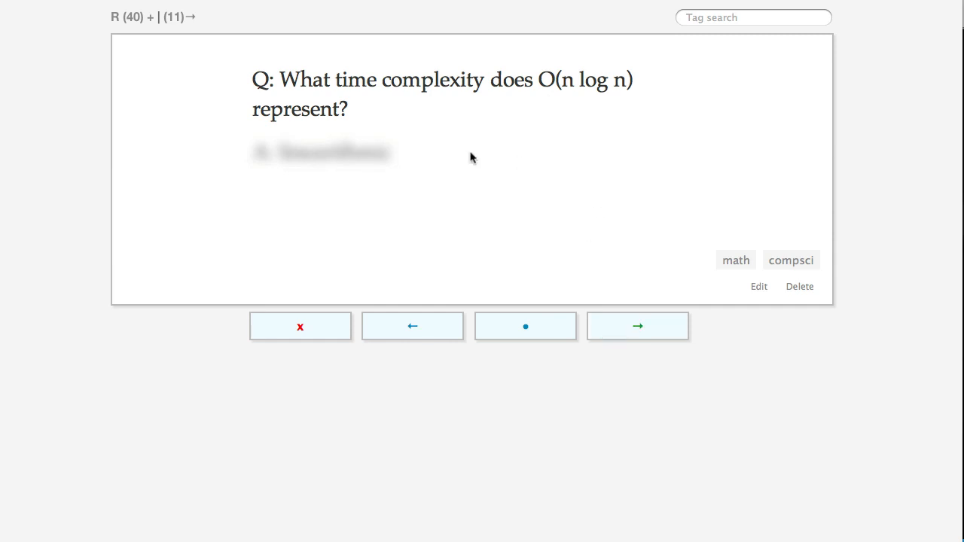
mouse_move(527, 186)
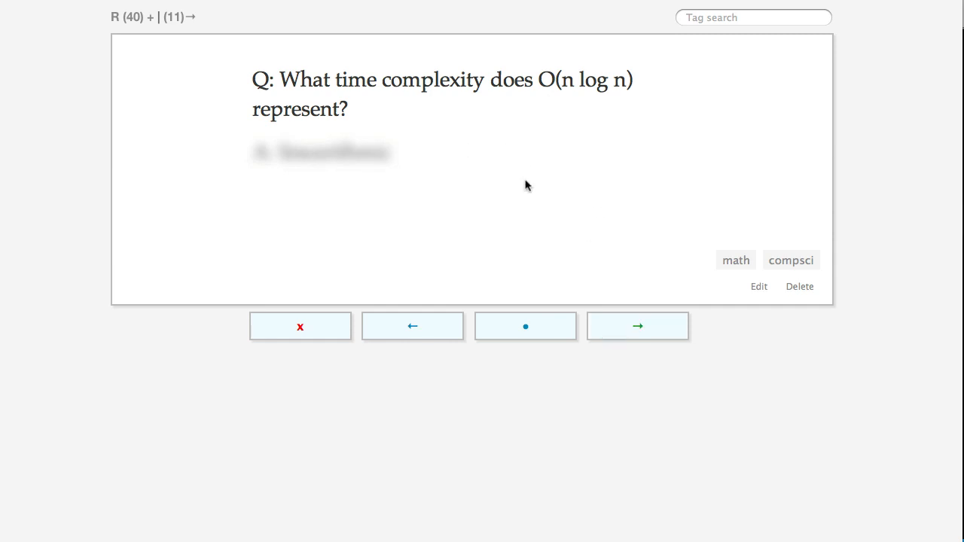
mouse_move(589, 185)
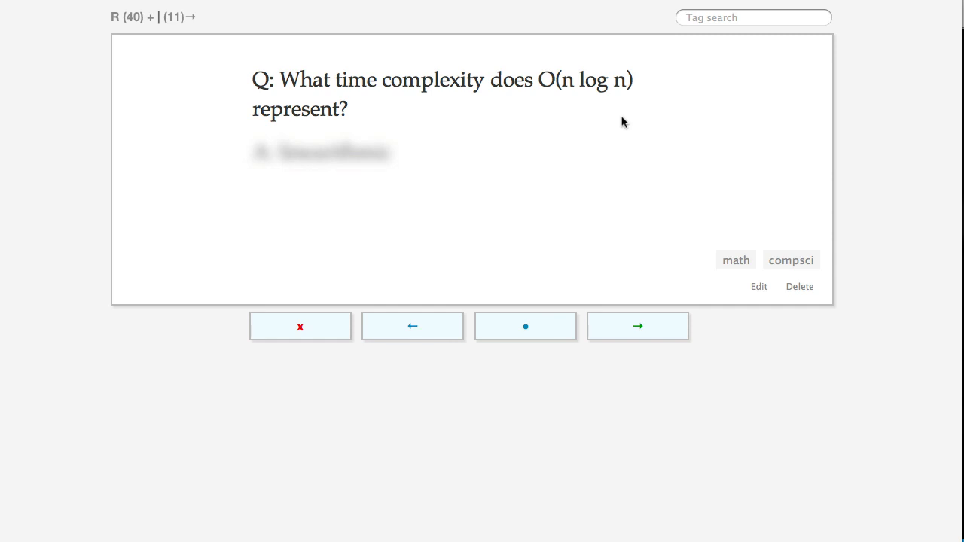
mouse_move(643, 121)
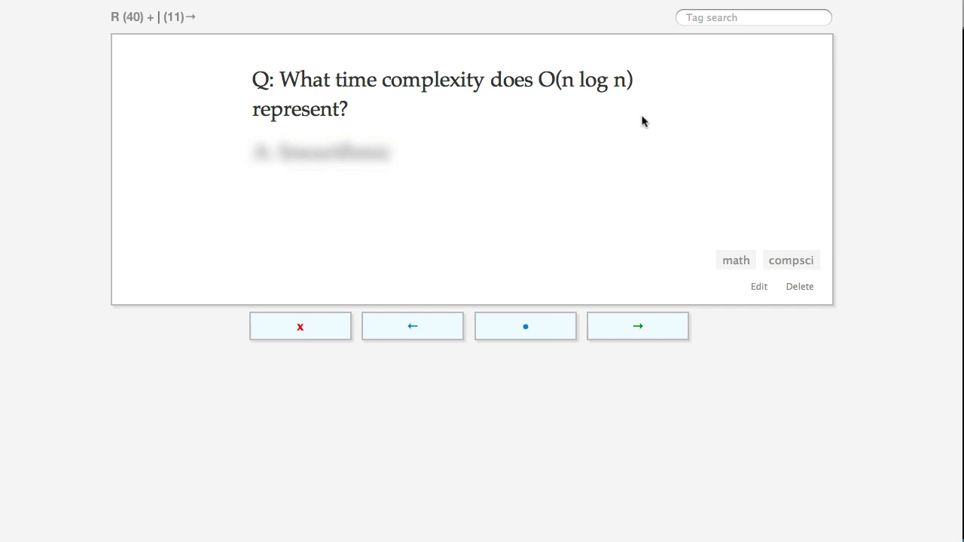
mouse_move(149, 46)
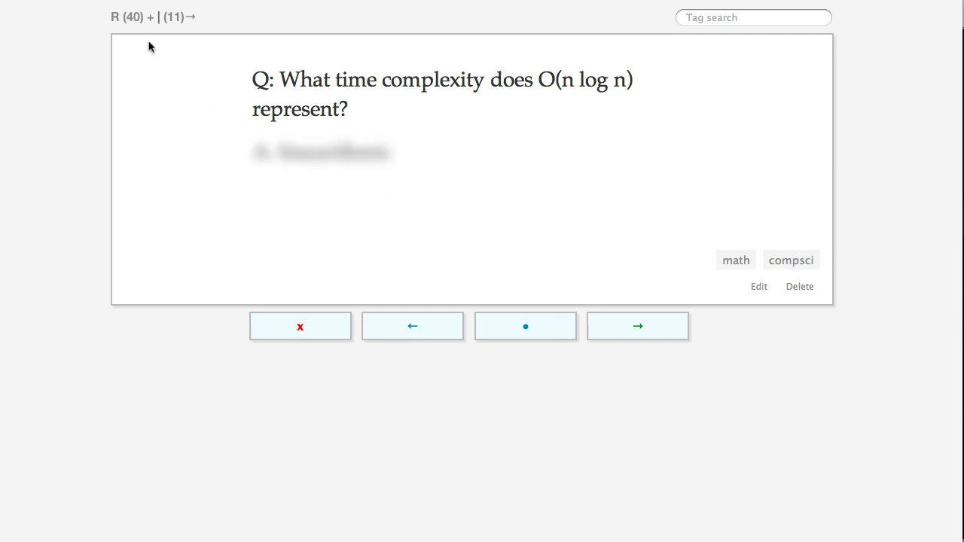
Draw two random cards, passing the UNIX file mode card to the Mary Poppins release-date question.
left_click(637, 326)
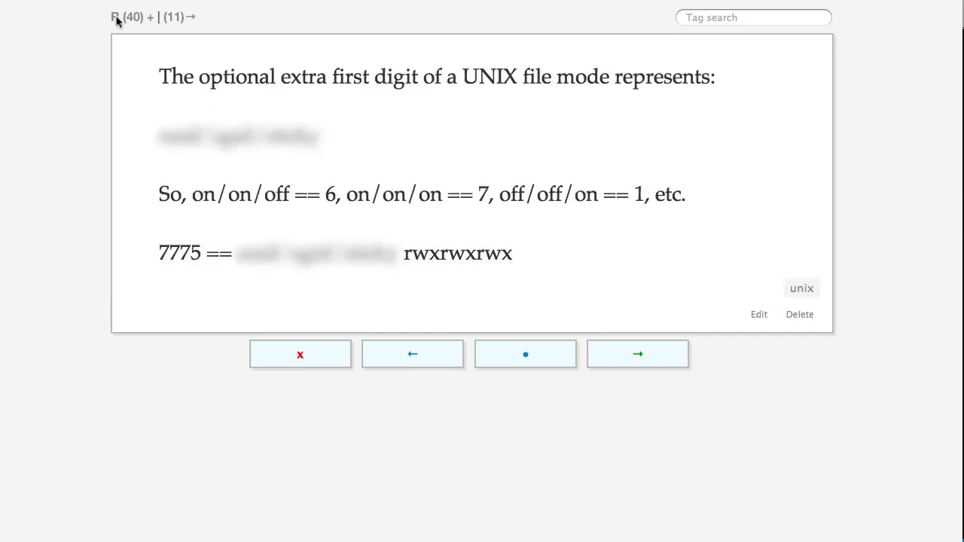
left_click(637, 354)
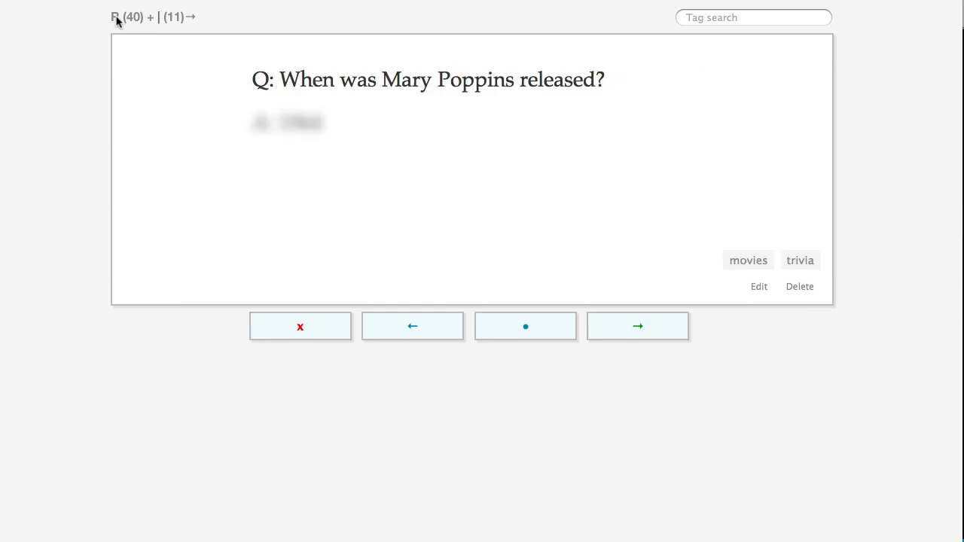
mouse_move(516, 113)
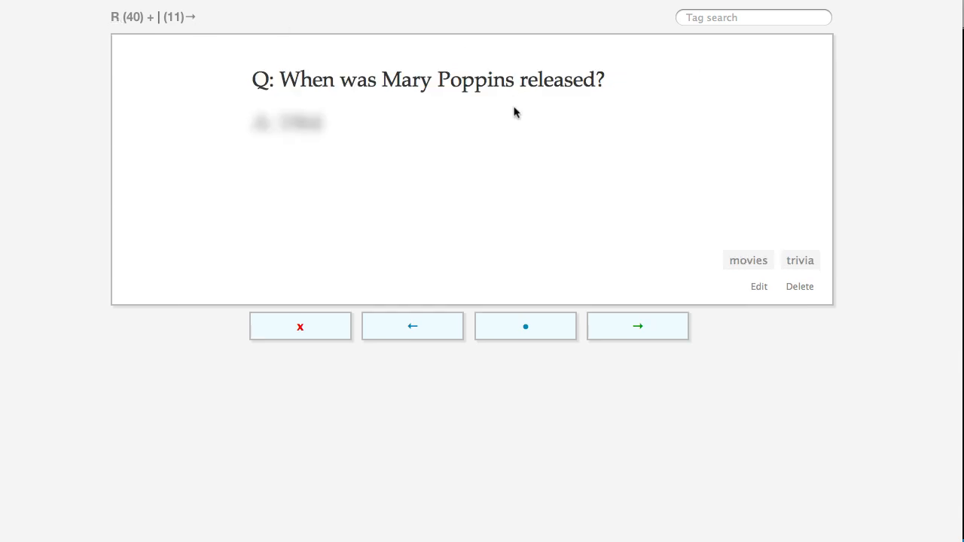
mouse_move(566, 111)
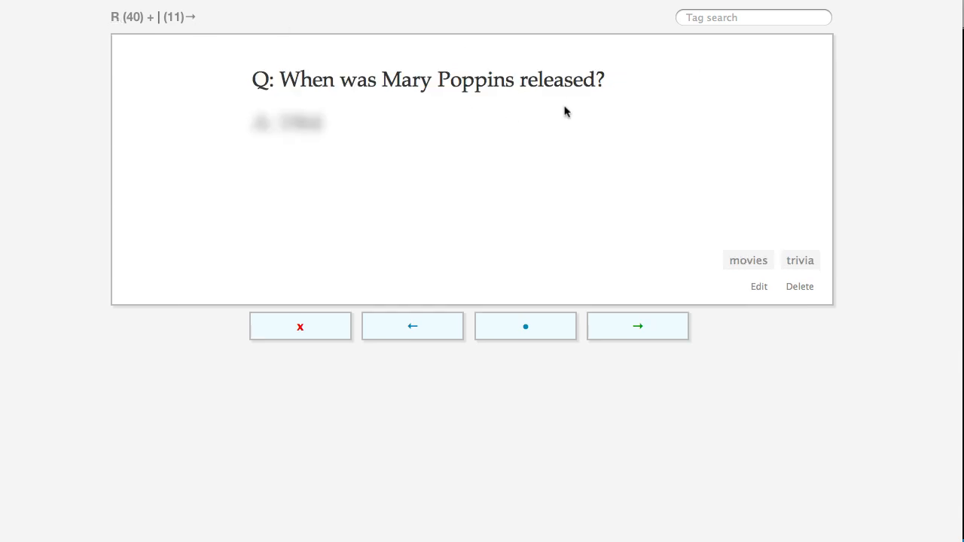